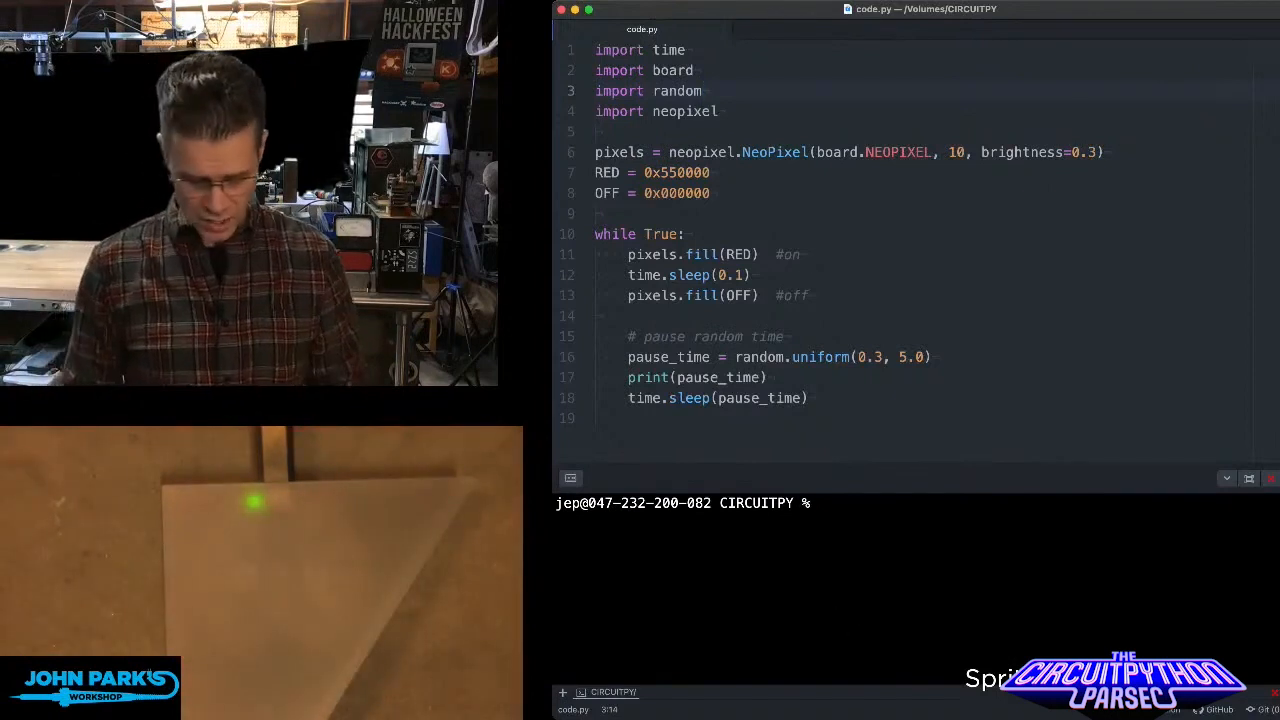
text(screen /dev/tty.usbmodem1424101)
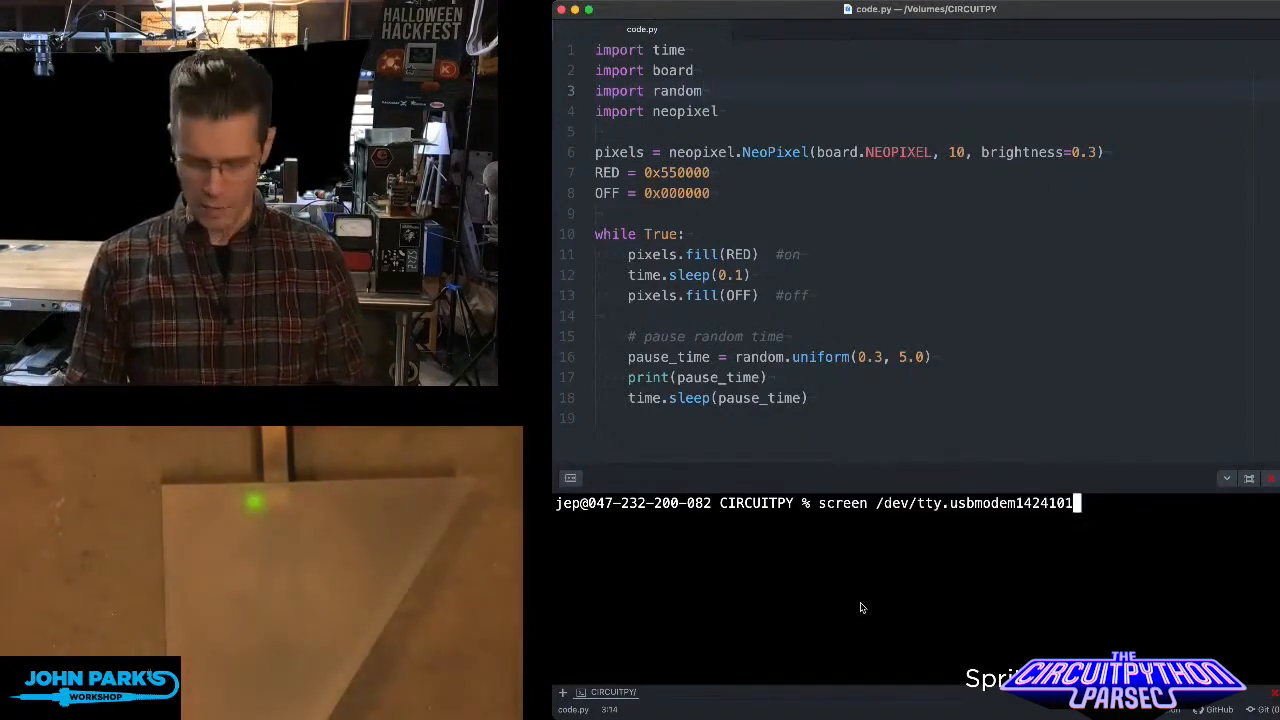